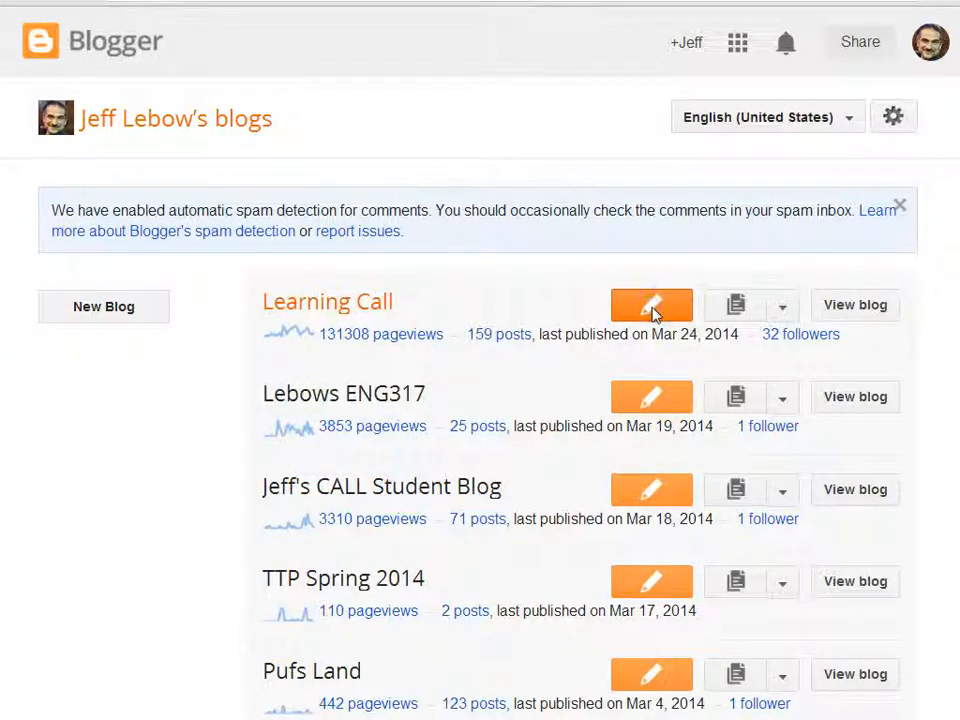
Step: Start a new post on the Learning Call blog from the dashboard
{"action": "left_click", "coordinate": [651, 305]}
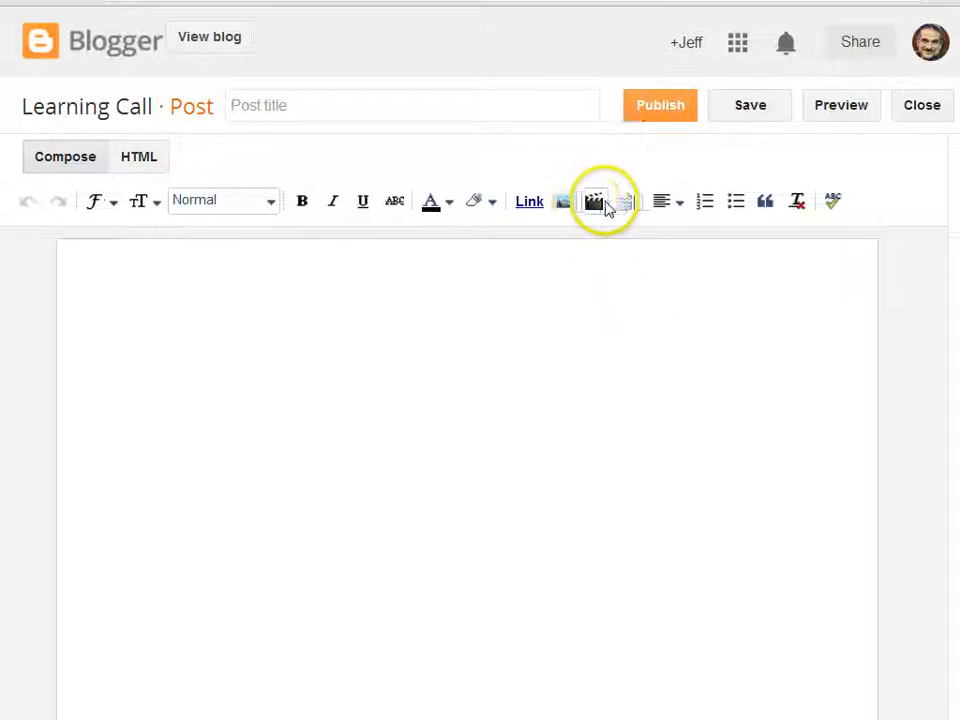
Step: Open the Insert a video dialog and choose From YouTube
{"action": "left_click", "coordinate": [594, 201]}
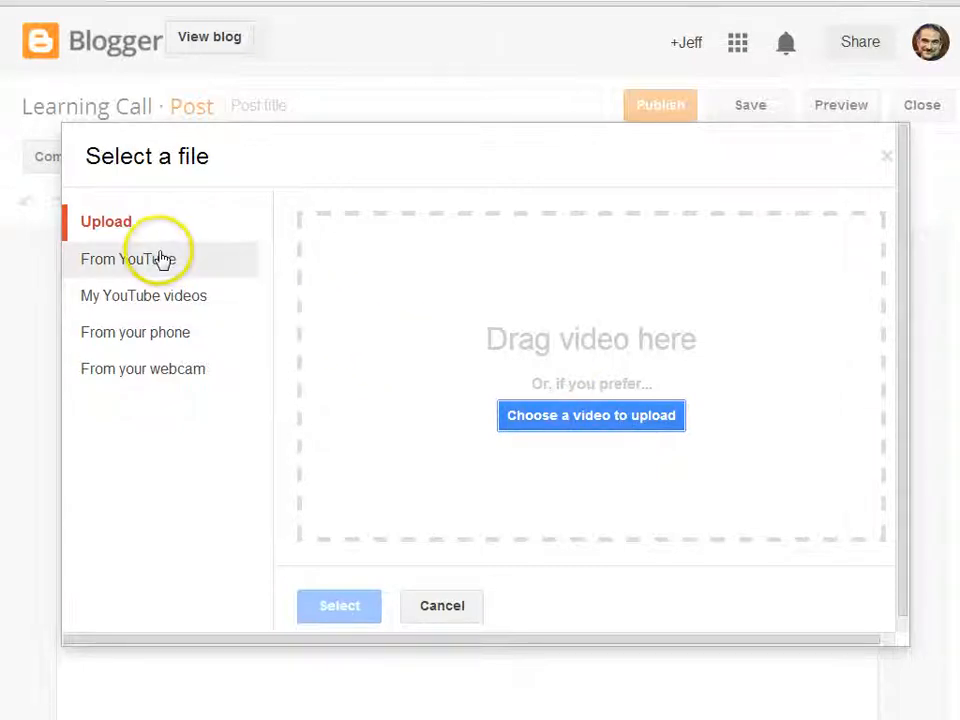
{"action": "left_click", "coordinate": [133, 258]}
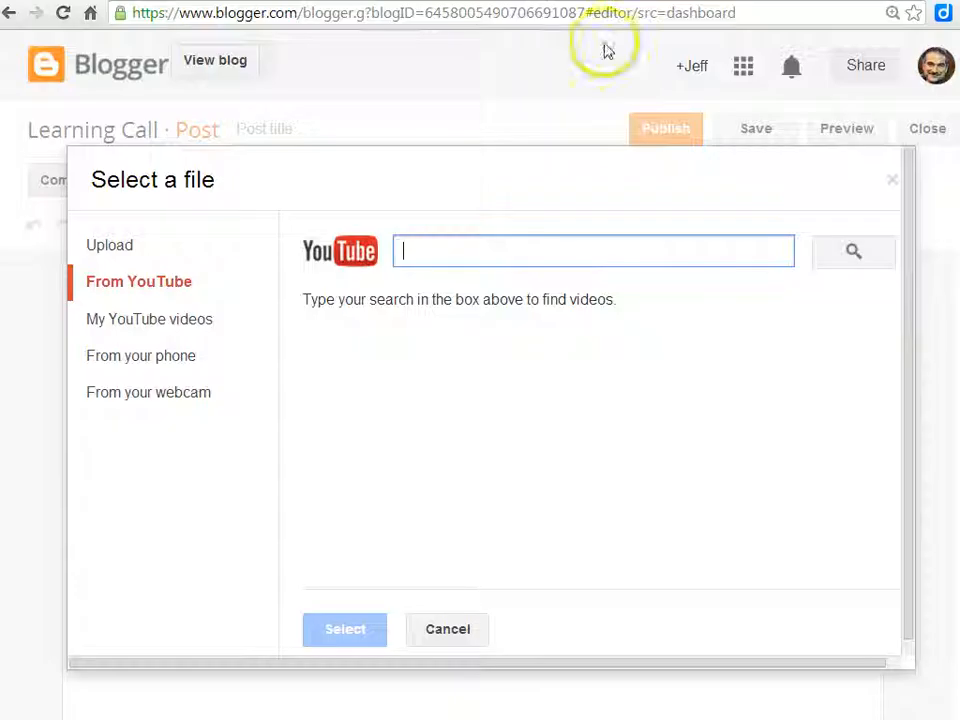
Step: Search YouTube for the hfnyr4Yc7h4 video URL, then by title, and browse results
{"action": "type", "text": "https://www.youtube.com/watch?v=hfnyr4Yc7h4"}
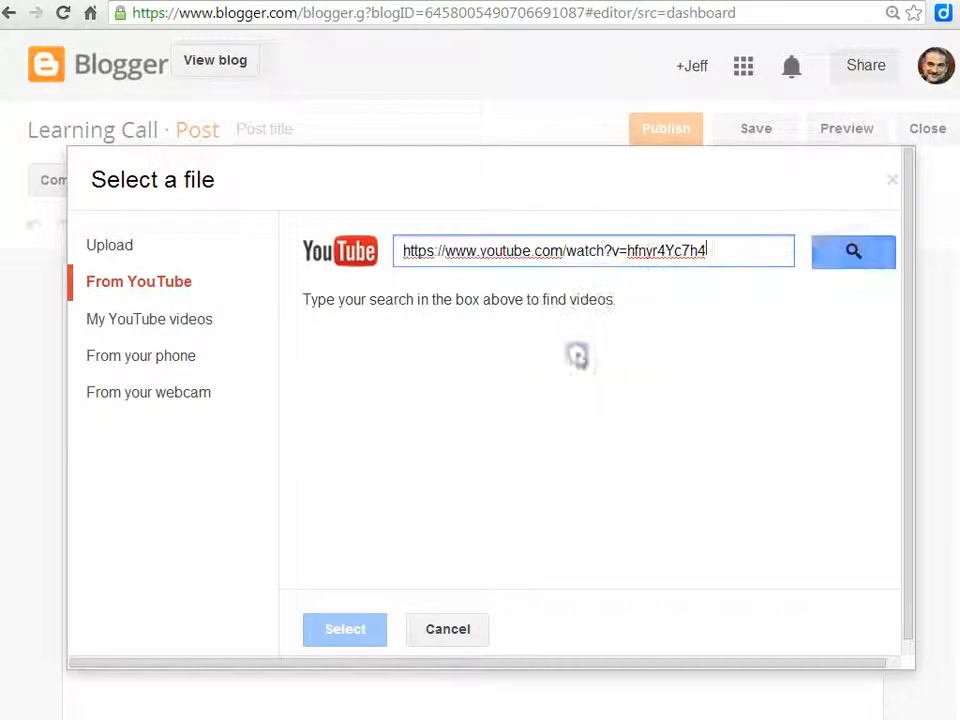
{"action": "left_click", "coordinate": [852, 251]}
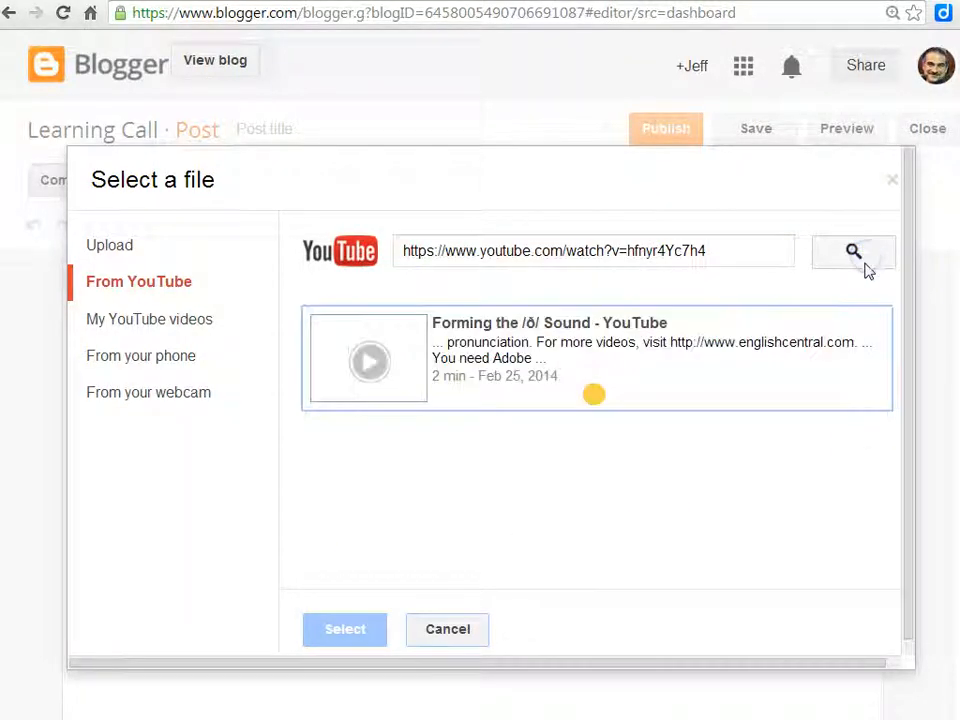
{"action": "left_click", "coordinate": [853, 251]}
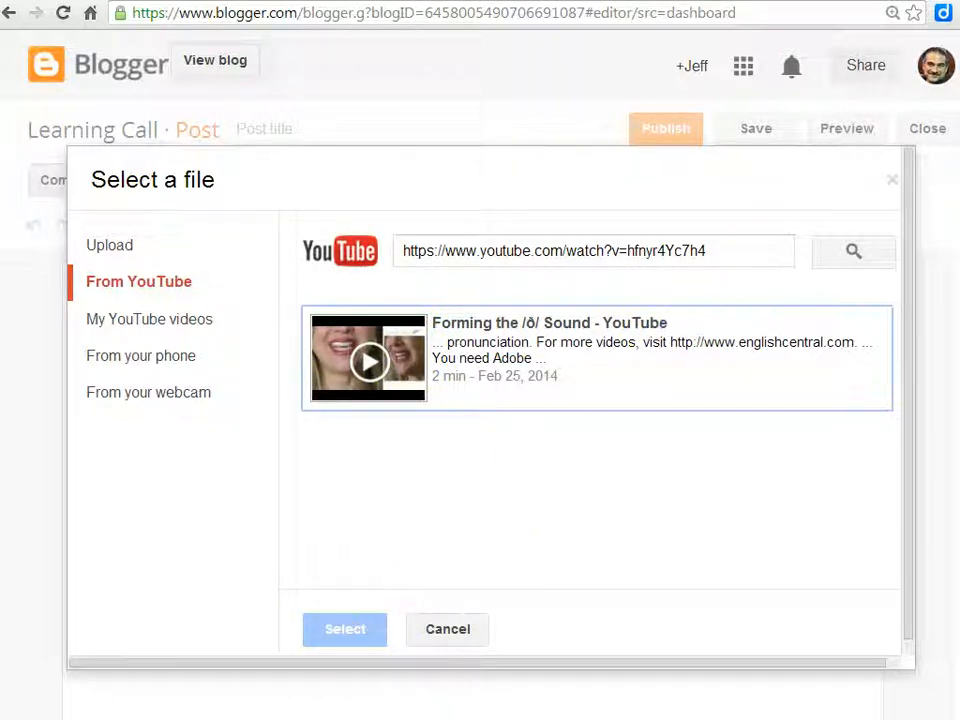
{"action": "left_click", "coordinate": [595, 250]}
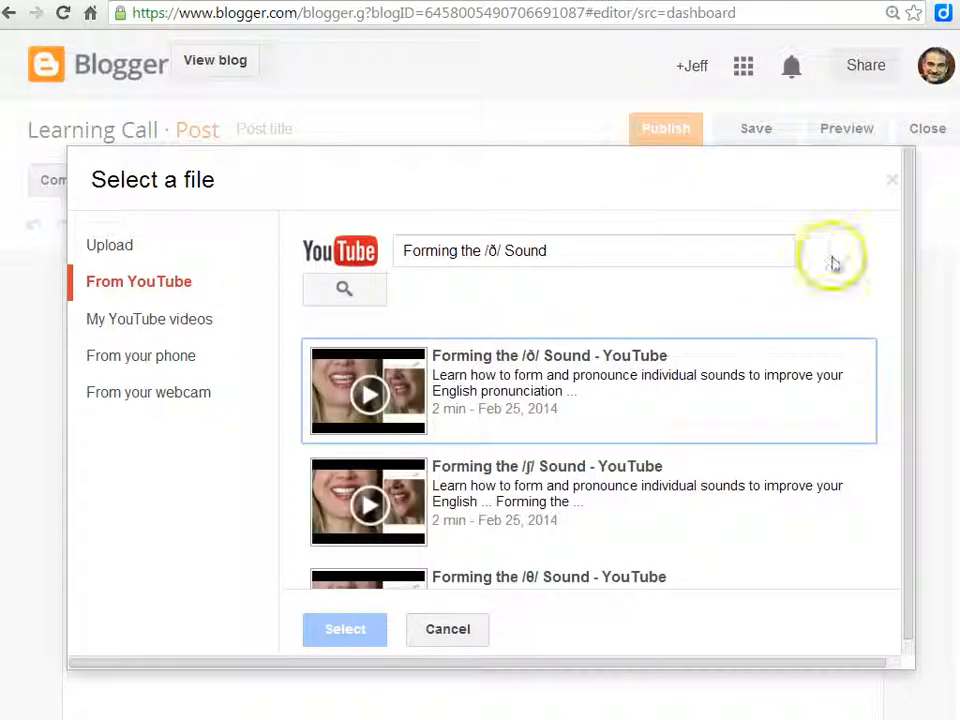
{"action": "scroll", "scroll_direction": "down", "scroll_amount": 3}
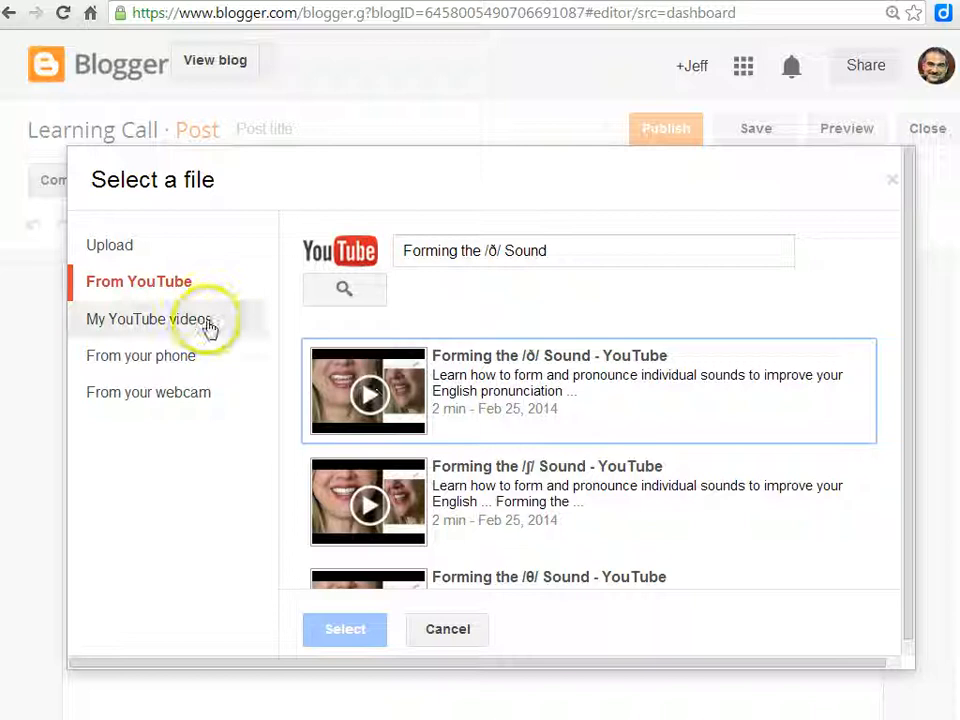
Step: Show the account's own uploaded YouTube videos in the video dialog
{"action": "left_click", "coordinate": [155, 318]}
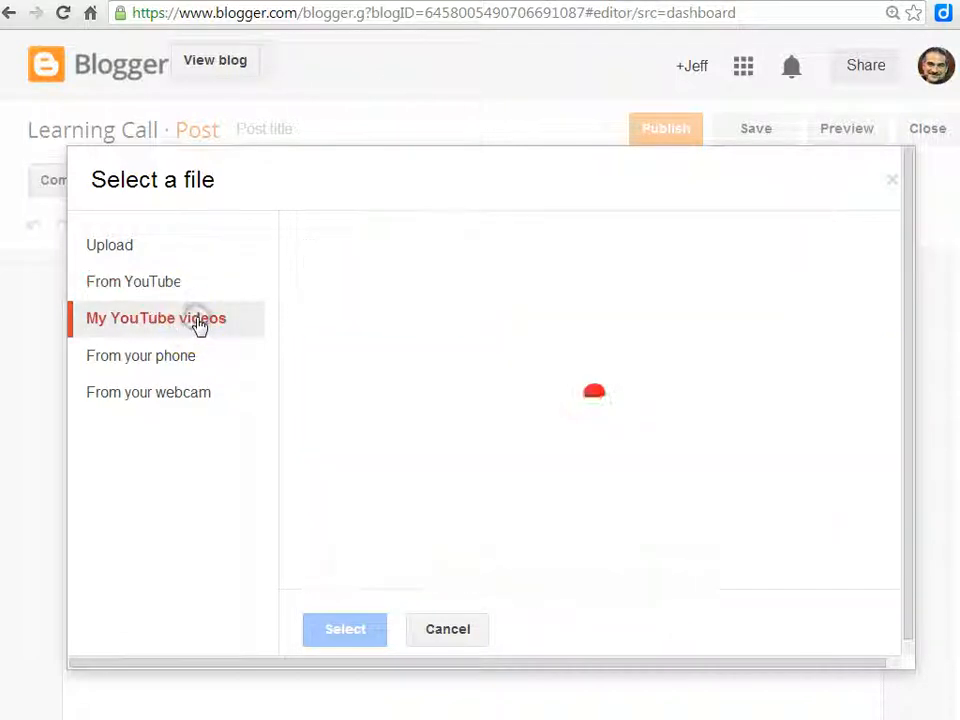
{"action": "left_click", "coordinate": [156, 318]}
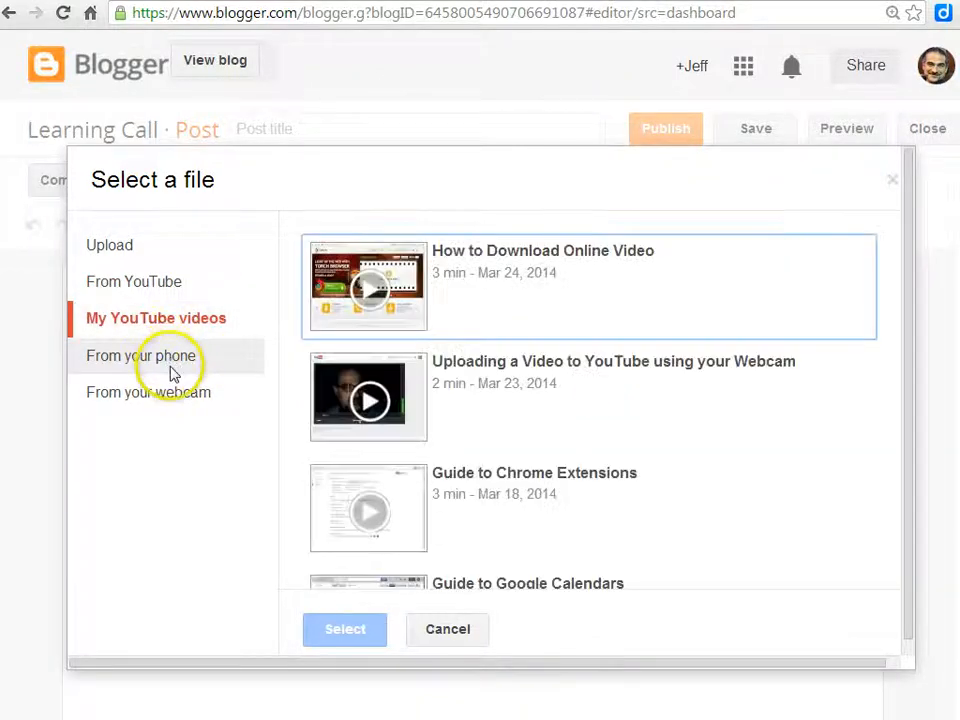
{"action": "mouse_move", "coordinate": [178, 405]}
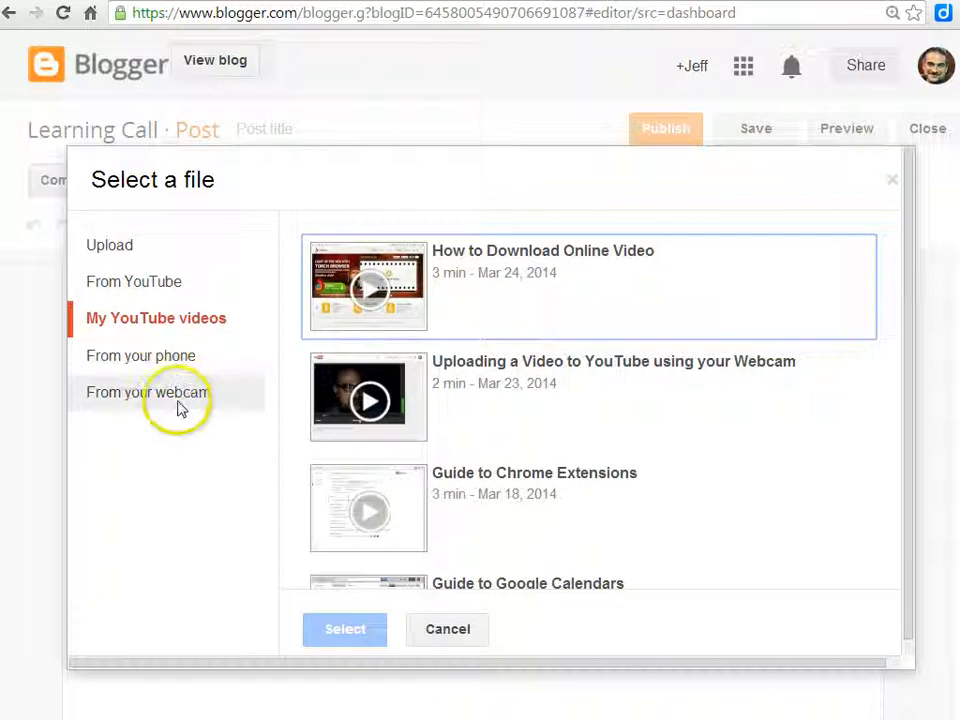
{"action": "mouse_move", "coordinate": [140, 318]}
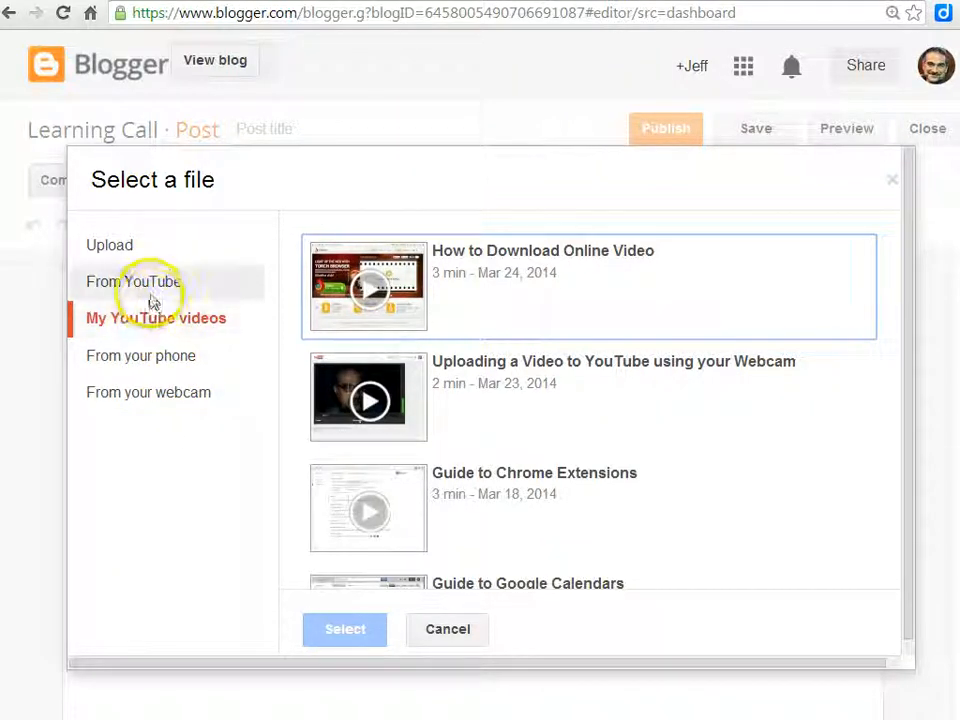
Step: Search YouTube for 'Forming the /ð/ Sound' and insert the first result
{"action": "left_click", "coordinate": [139, 281]}
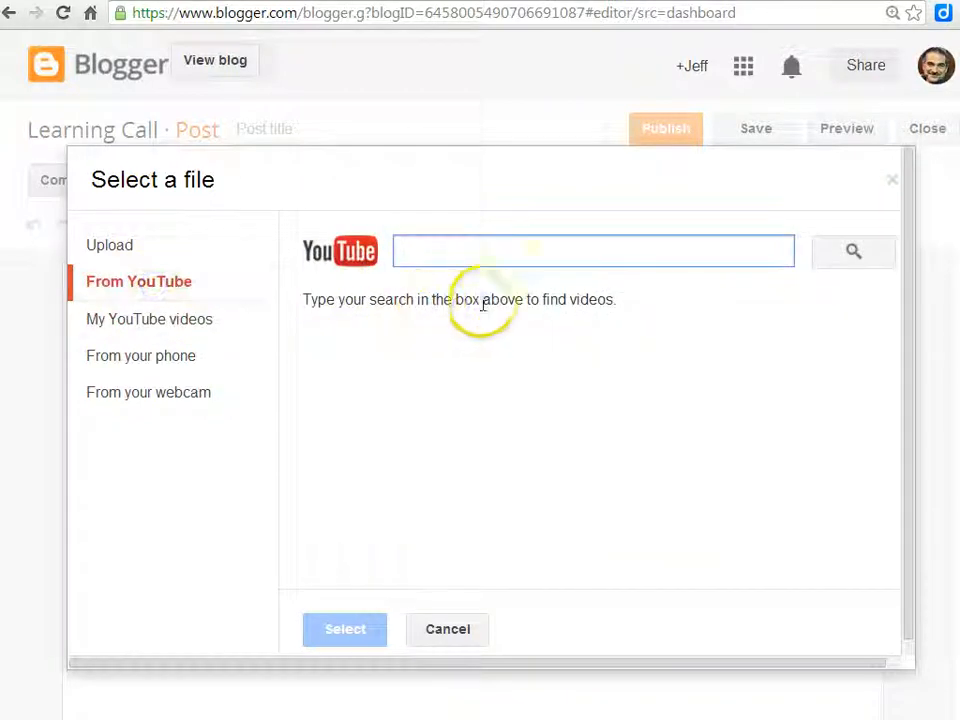
{"action": "type", "text": "Forming the /ð/ Sound"}
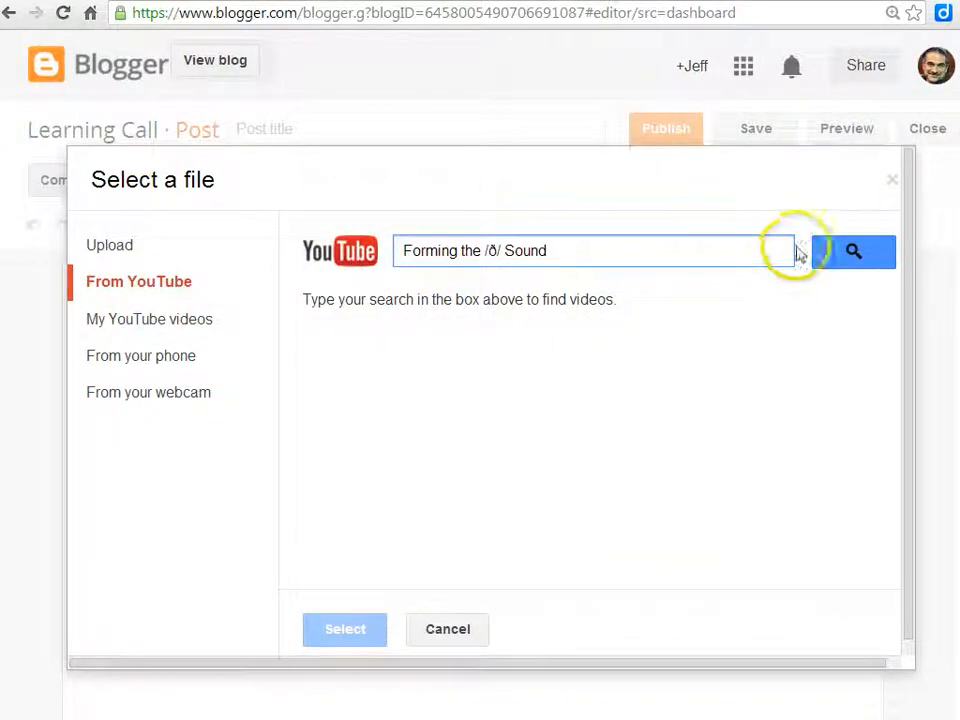
{"action": "left_click", "coordinate": [853, 251]}
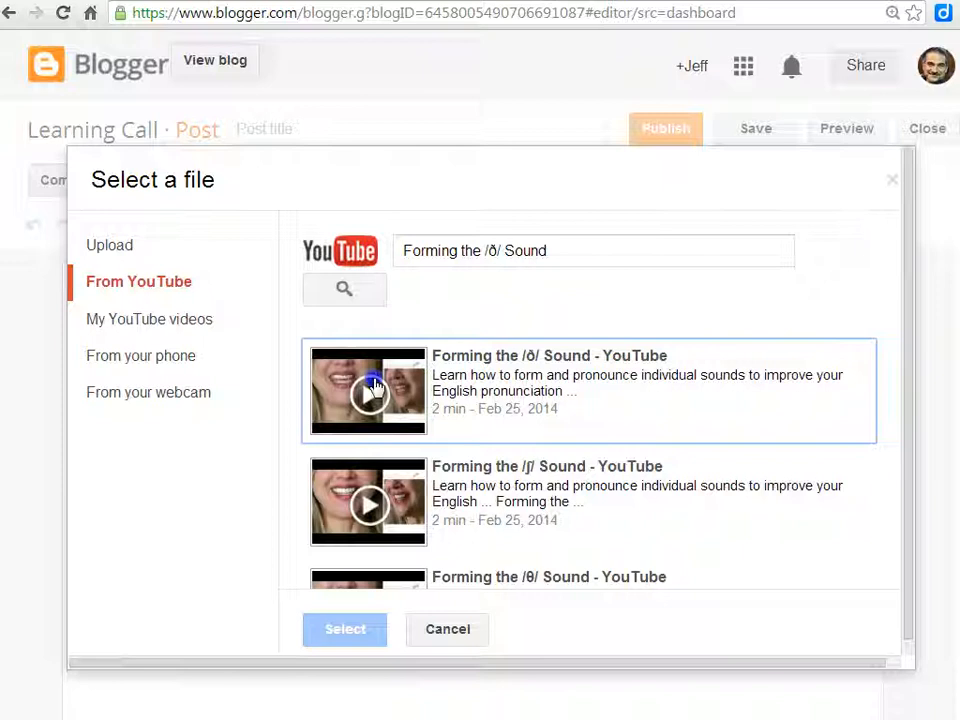
{"action": "left_click", "coordinate": [368, 391]}
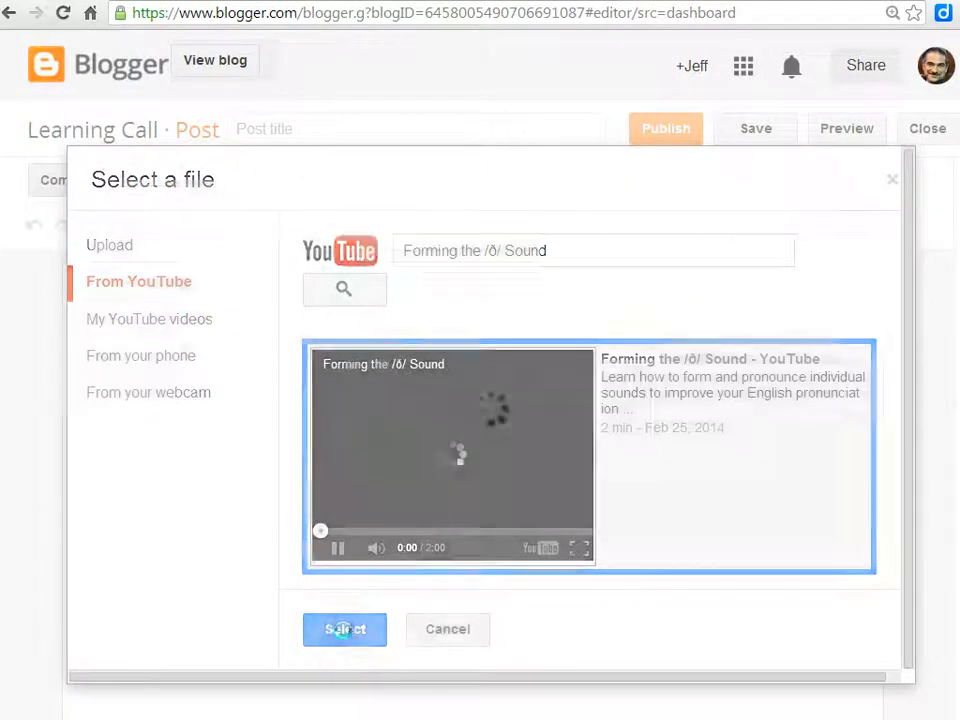
{"action": "left_click", "coordinate": [344, 629]}
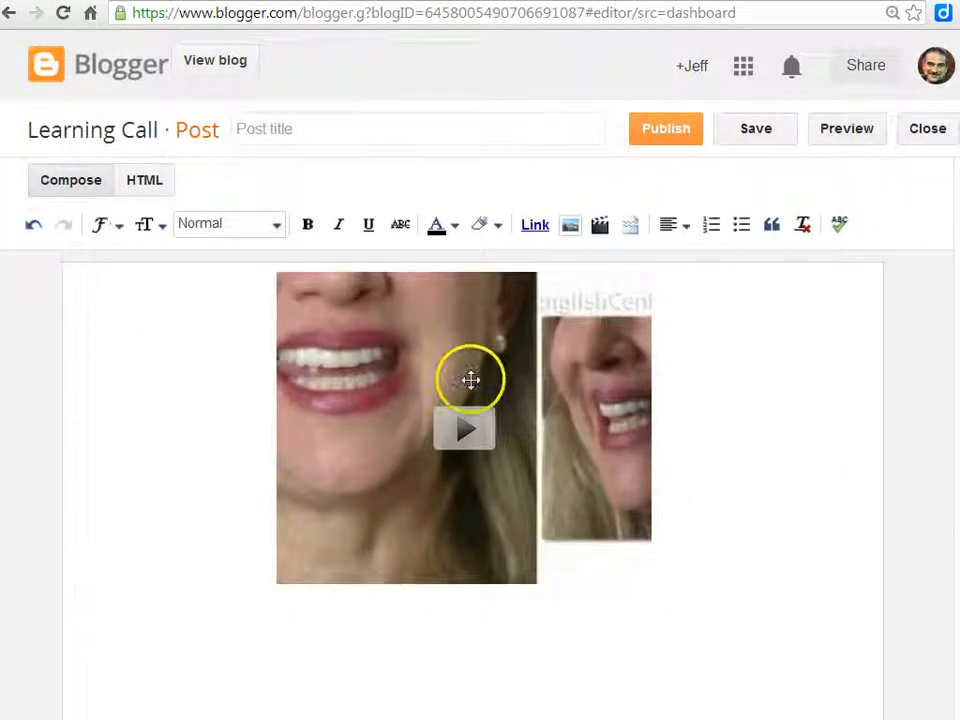
{"action": "mouse_move", "coordinate": [37, 370]}
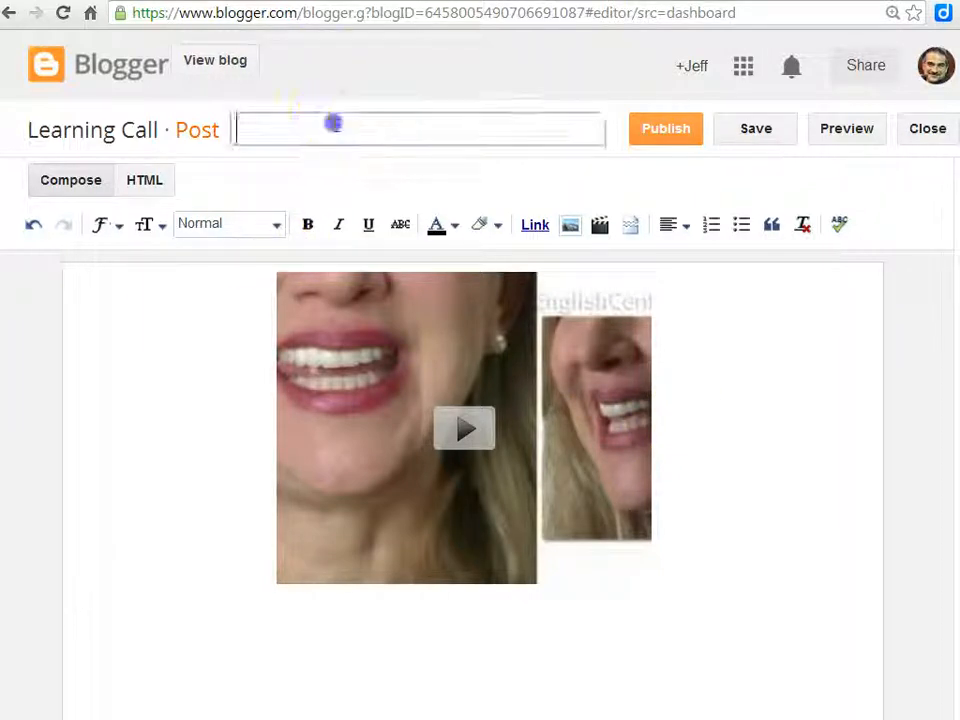
Step: On YouTube, set the video's embed code to a custom 600-wide size
{"action": "left_click", "coordinate": [418, 129]}
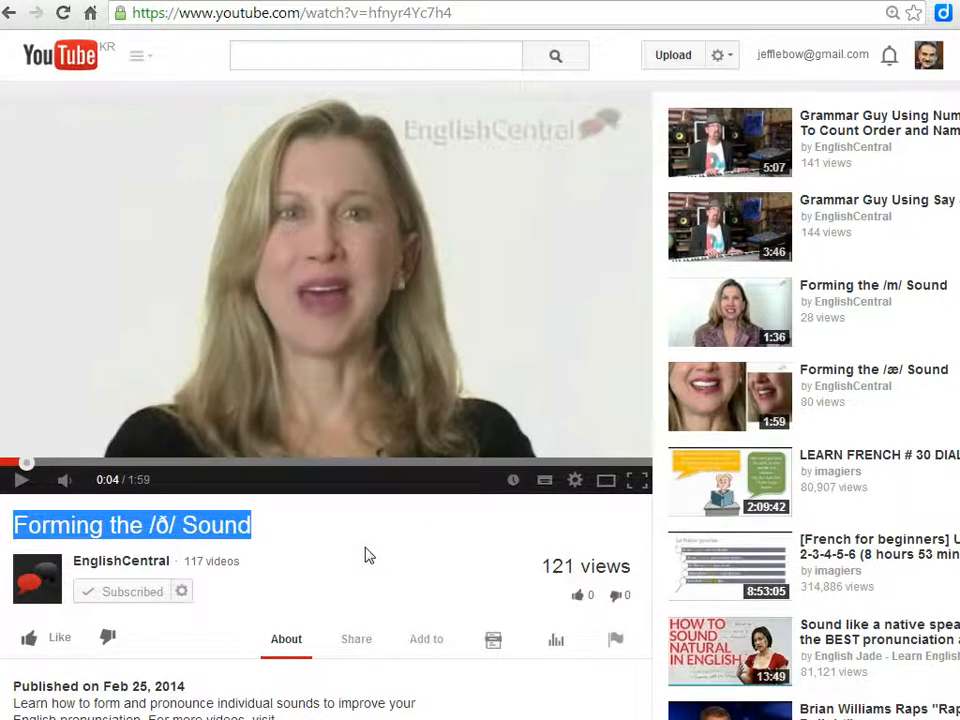
{"action": "scroll", "scroll_direction": "down", "scroll_amount": 3}
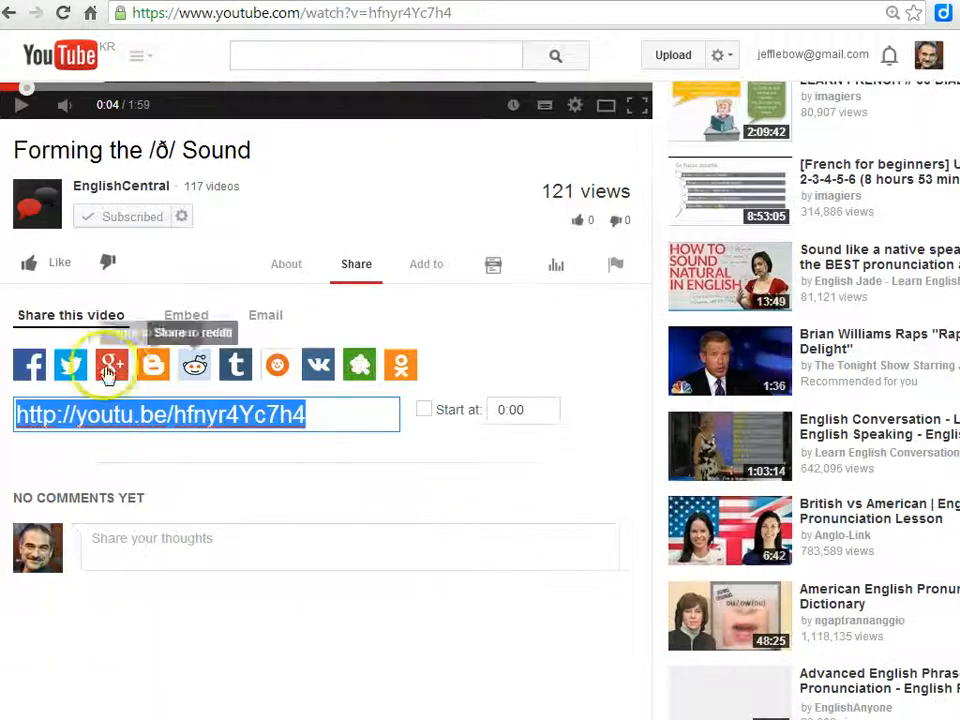
{"action": "left_click", "coordinate": [185, 315]}
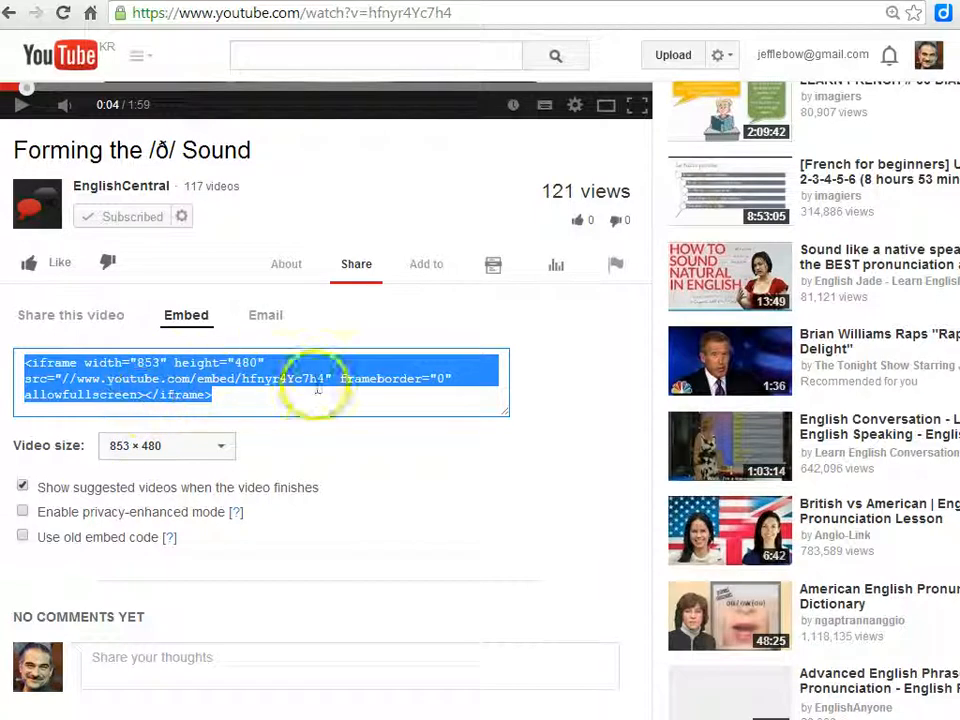
{"action": "left_click", "coordinate": [219, 445]}
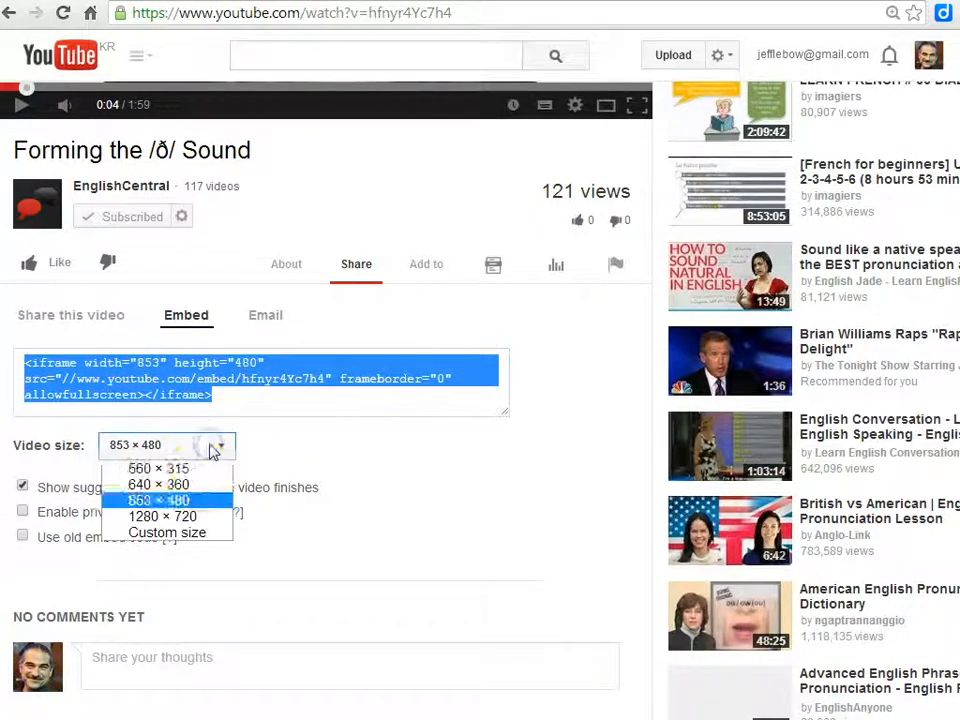
{"action": "mouse_move", "coordinate": [196, 532]}
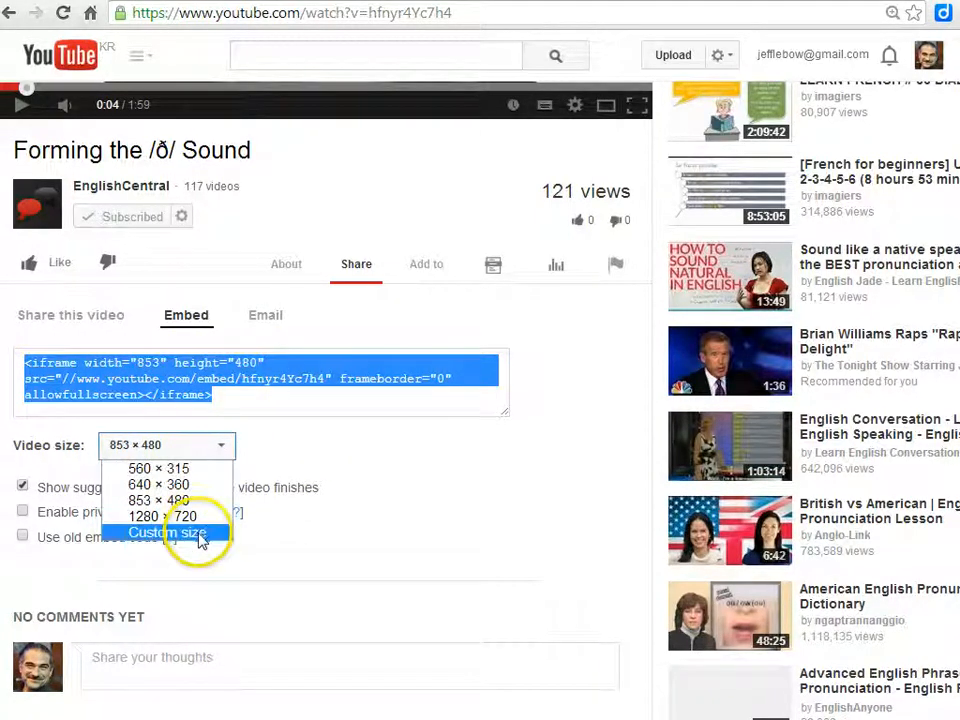
{"action": "left_click", "coordinate": [165, 532]}
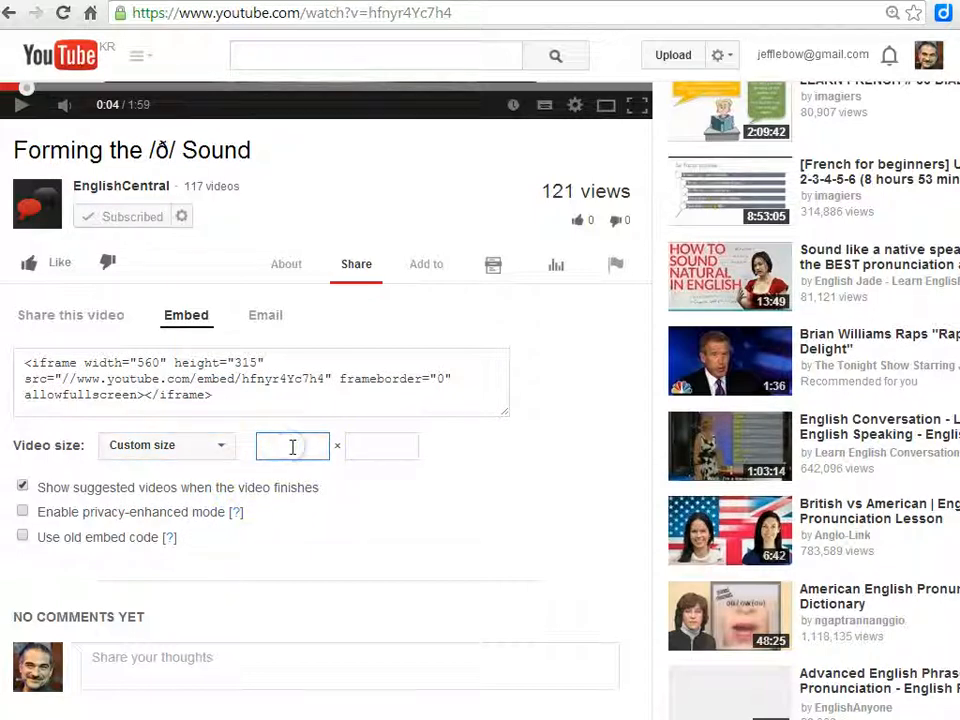
{"action": "type", "text": "600"}
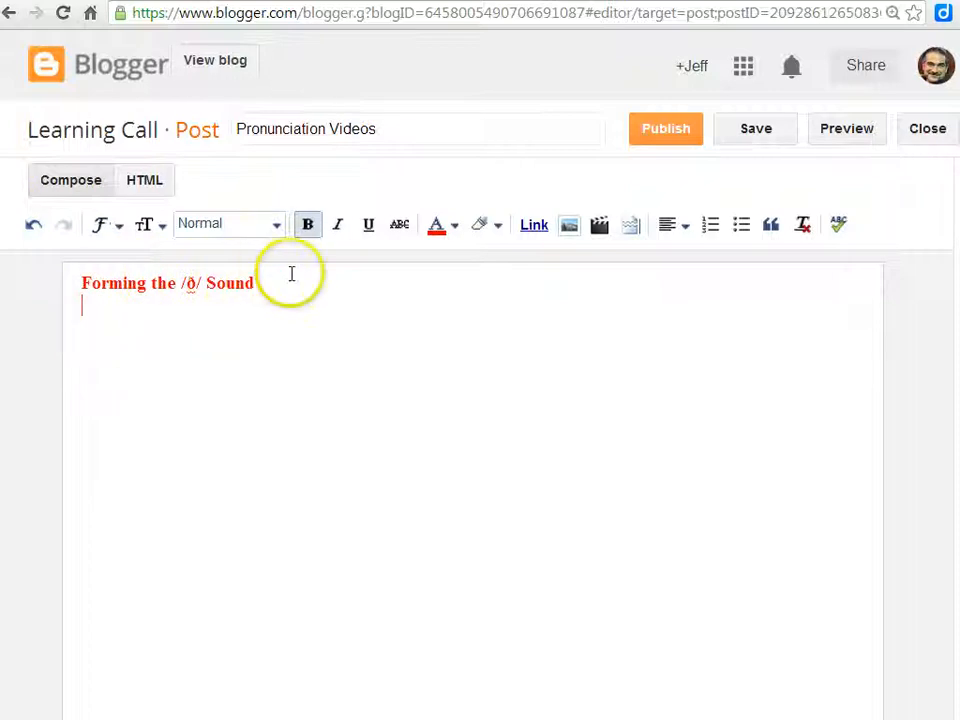
Step: Select the red title, then paste the 600×338 YouTube iframe into the post's HTML
{"action": "triple_click", "coordinate": [167, 283]}
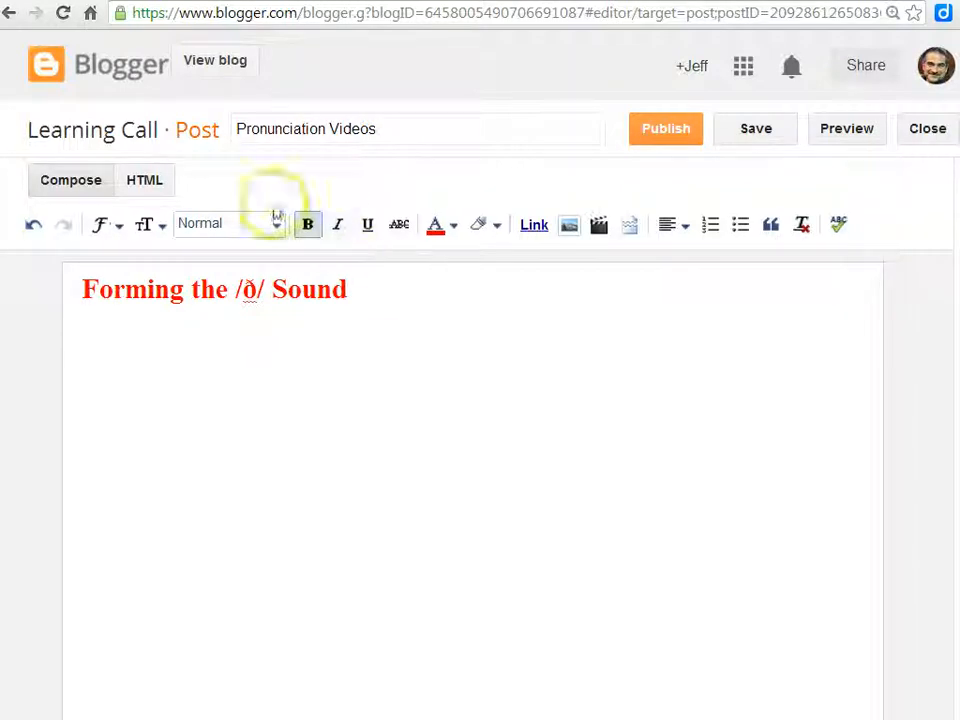
{"action": "left_click", "coordinate": [144, 180]}
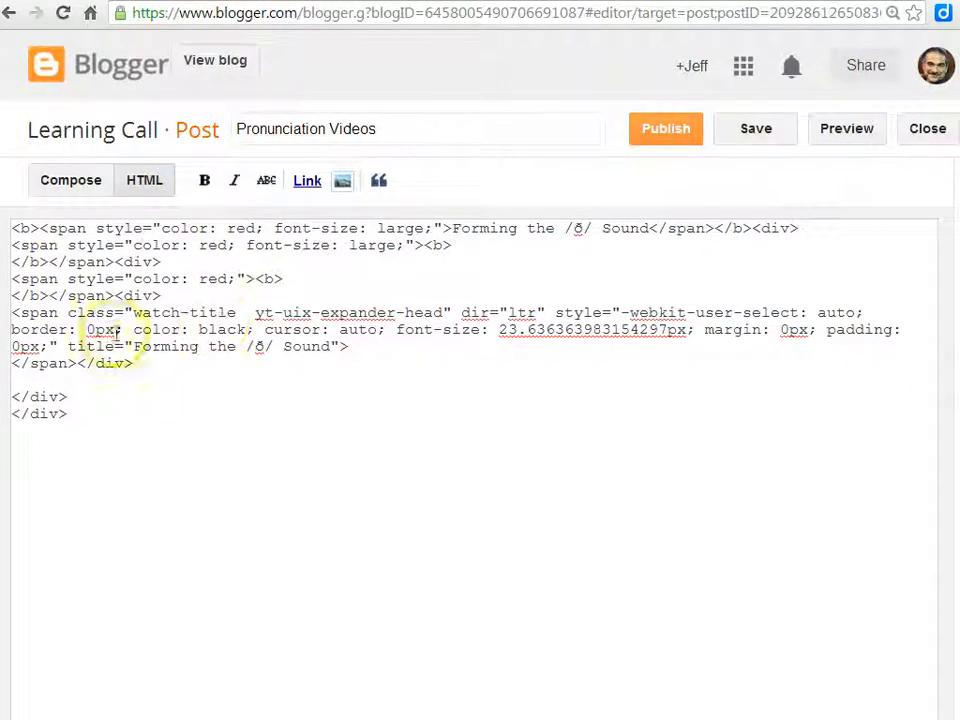
{"action": "left_click", "coordinate": [190, 427]}
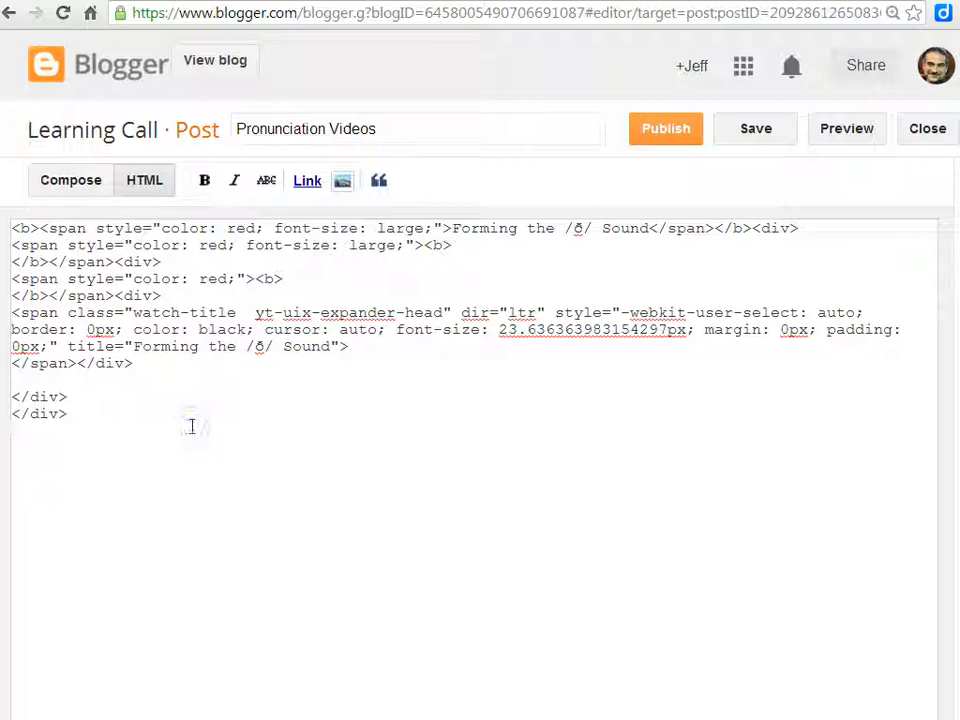
{"action": "type", "text": "<iframe width=\"600\" height=\"338\" src=\"//www.youtube.com/embed/hfnyr4Yc7h4\" frameborder=\"0\" allowfullscreen></iframe>"}
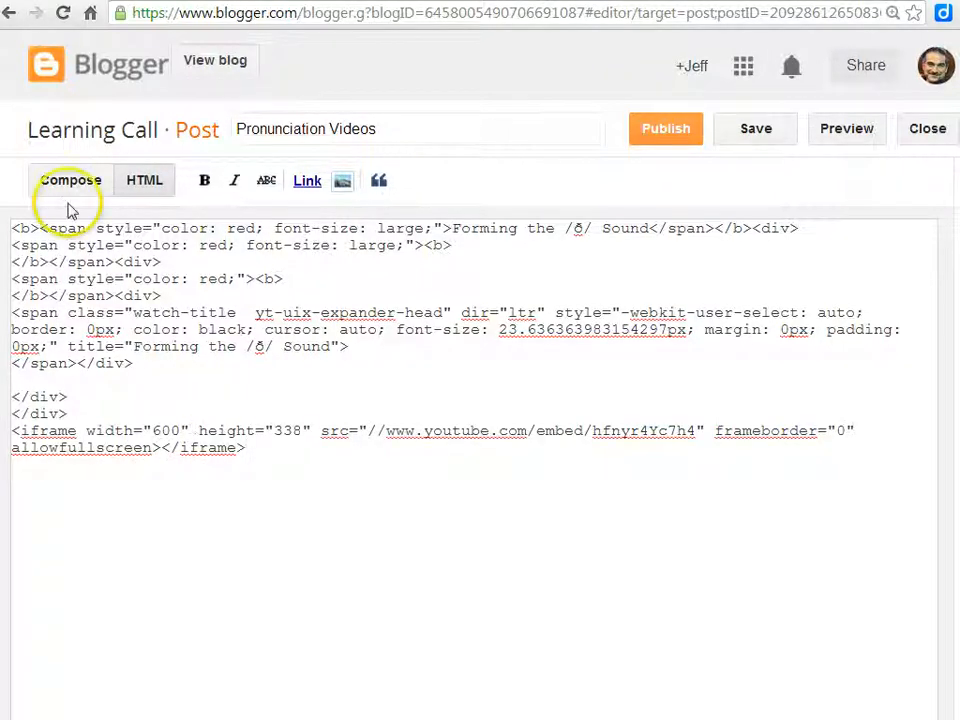
Step: Return to Compose view and retype the 'Forming the /ð/ Sound' heading above the video
{"action": "left_click", "coordinate": [70, 180]}
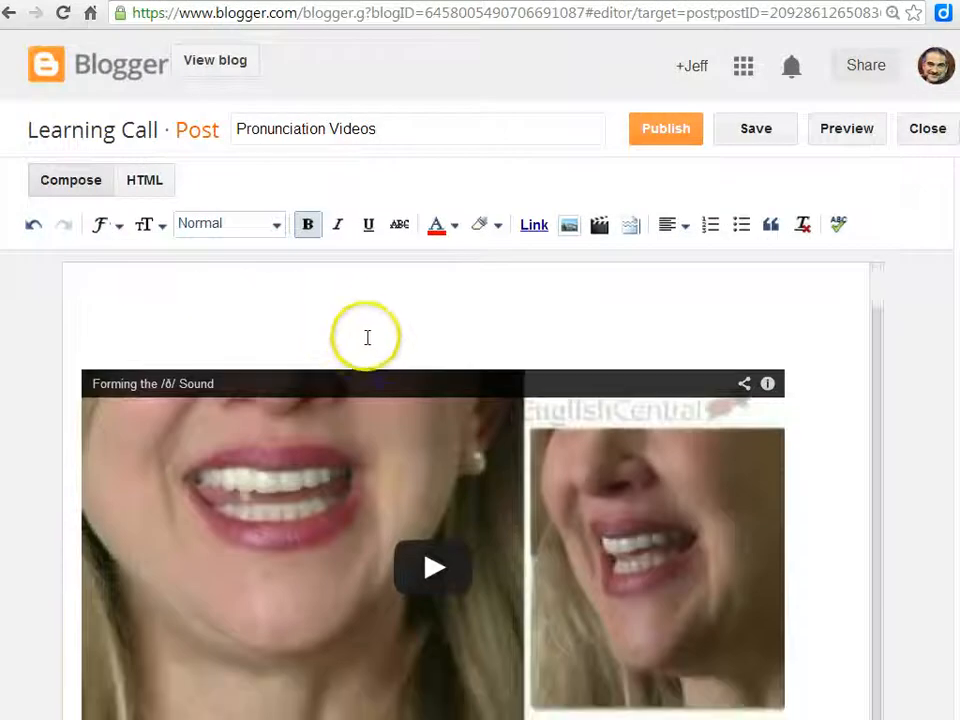
{"action": "type", "text": "Forming the /ð/ Sound"}
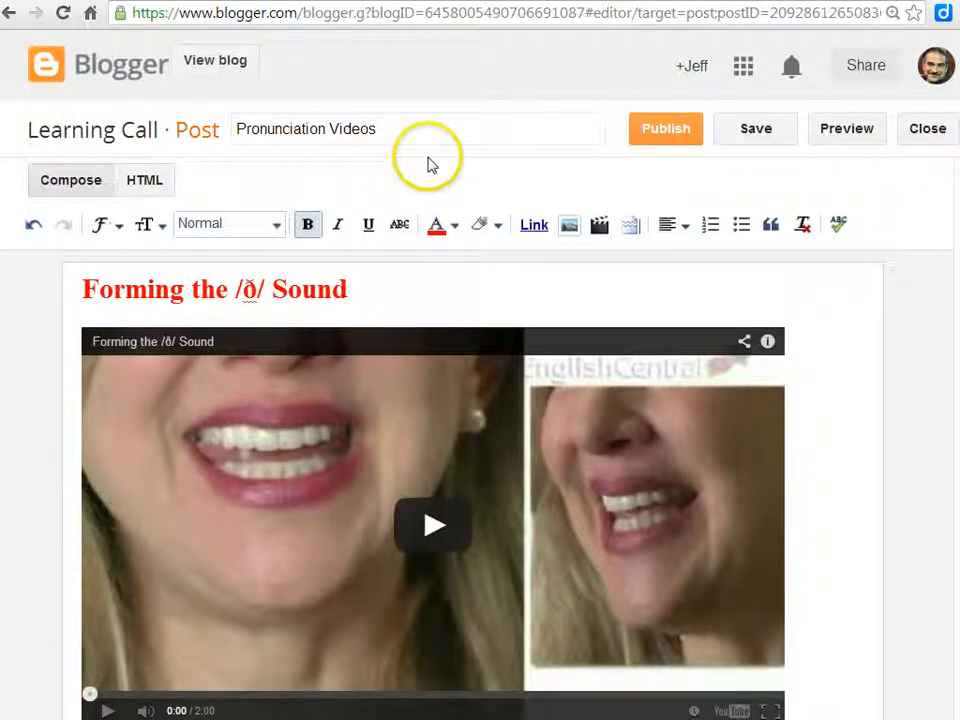
{"action": "mouse_move", "coordinate": [510, 245]}
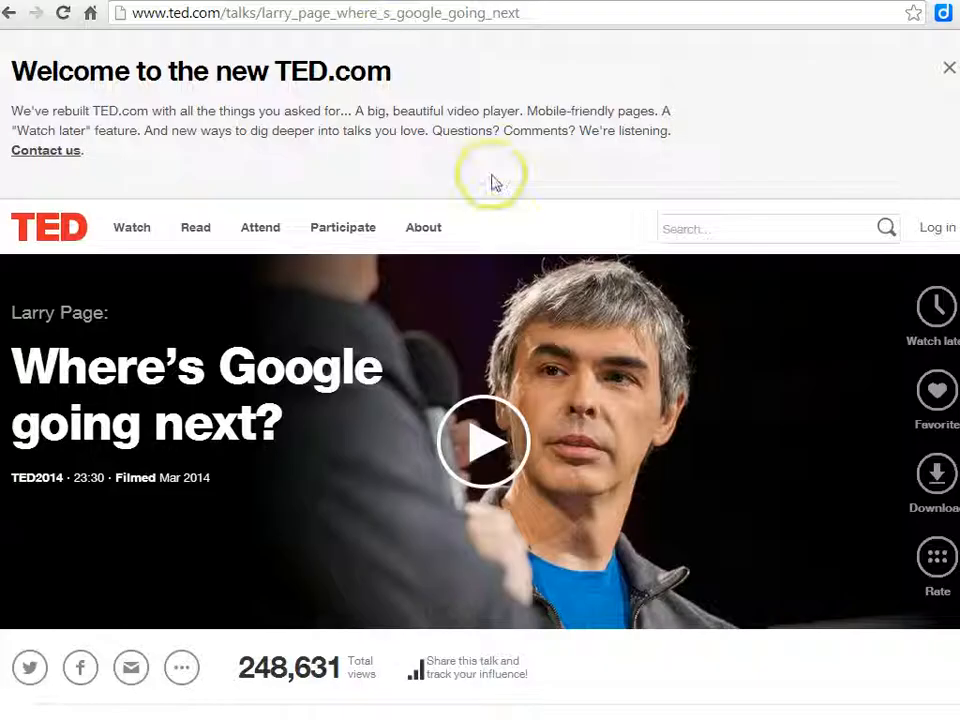
{"action": "mouse_move", "coordinate": [430, 610]}
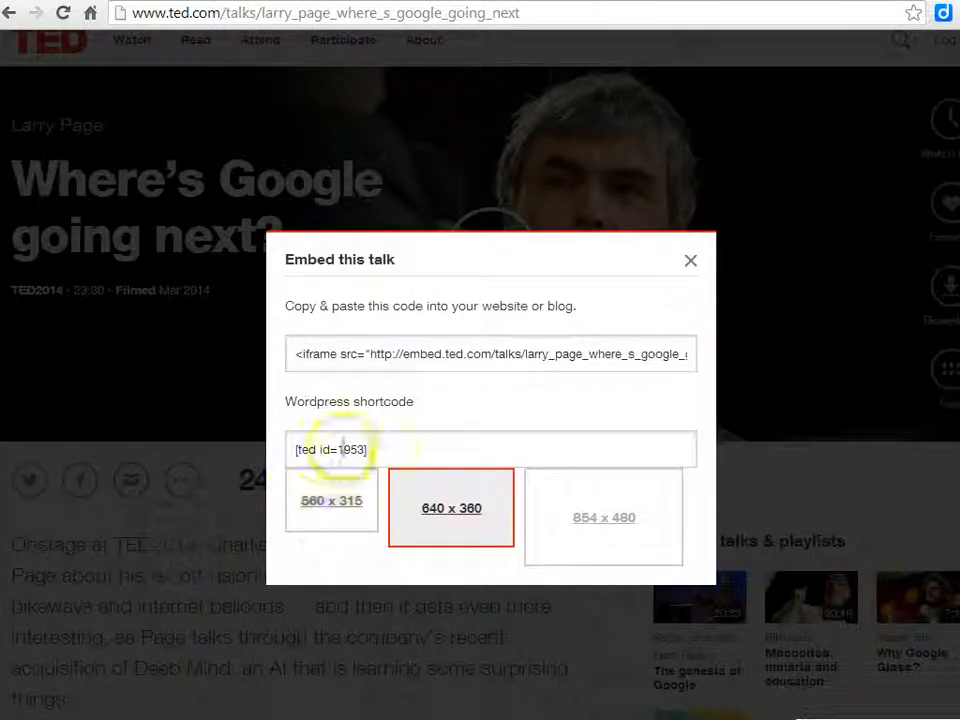
Step: Choose the 560×315 embed size for Larry Page's TED talk
{"action": "left_click", "coordinate": [331, 500]}
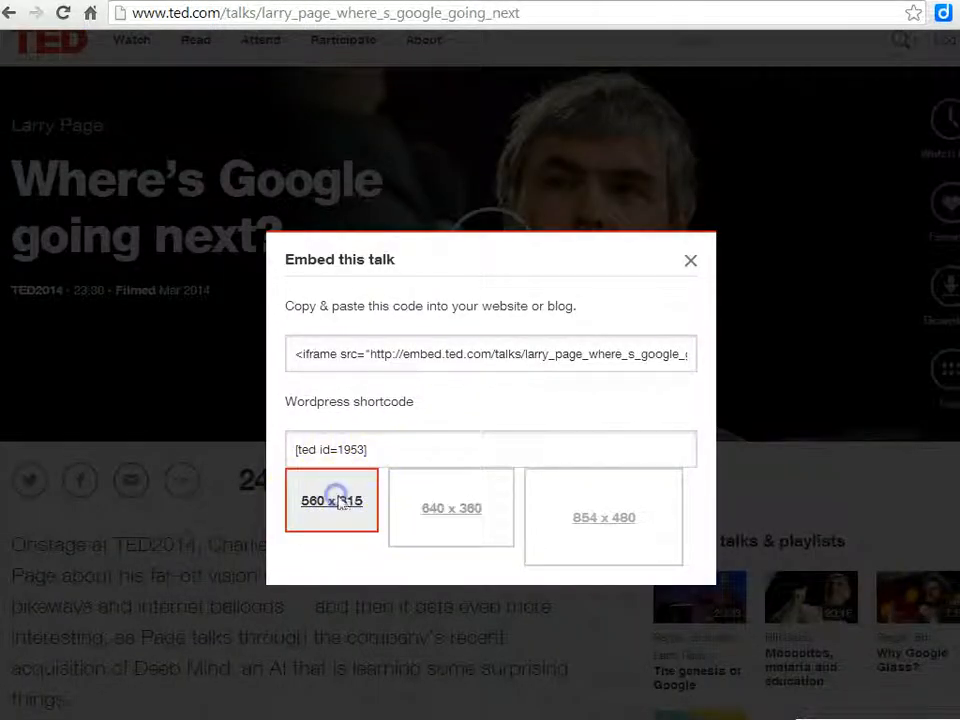
{"action": "left_click", "coordinate": [451, 507]}
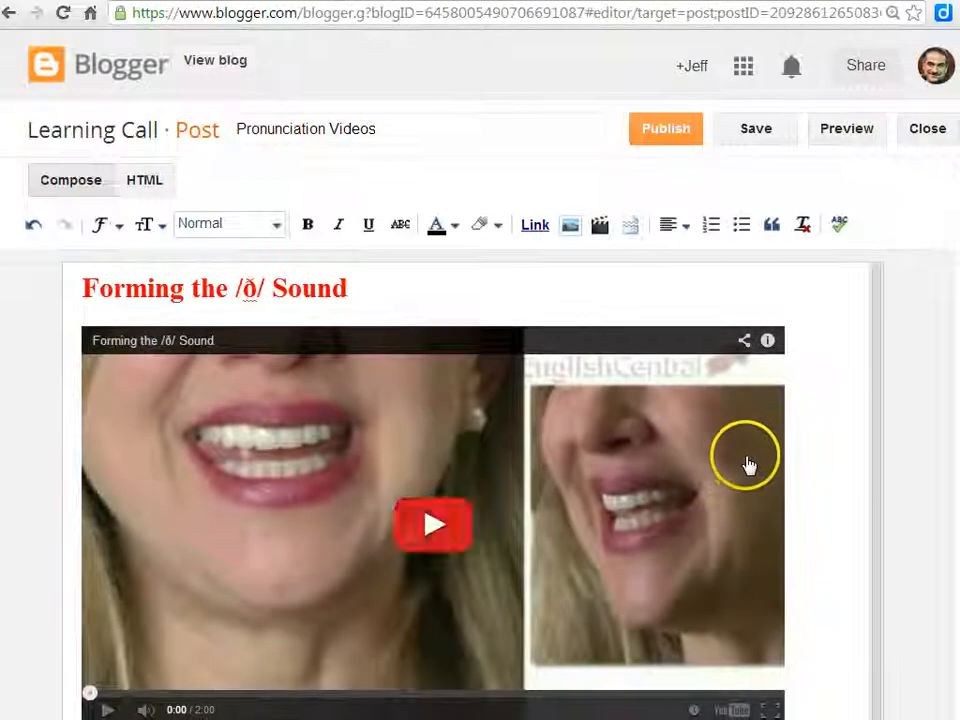
Step: Paste the TED embed code into the post's HTML below the YouTube iframe
{"action": "left_click", "coordinate": [144, 180]}
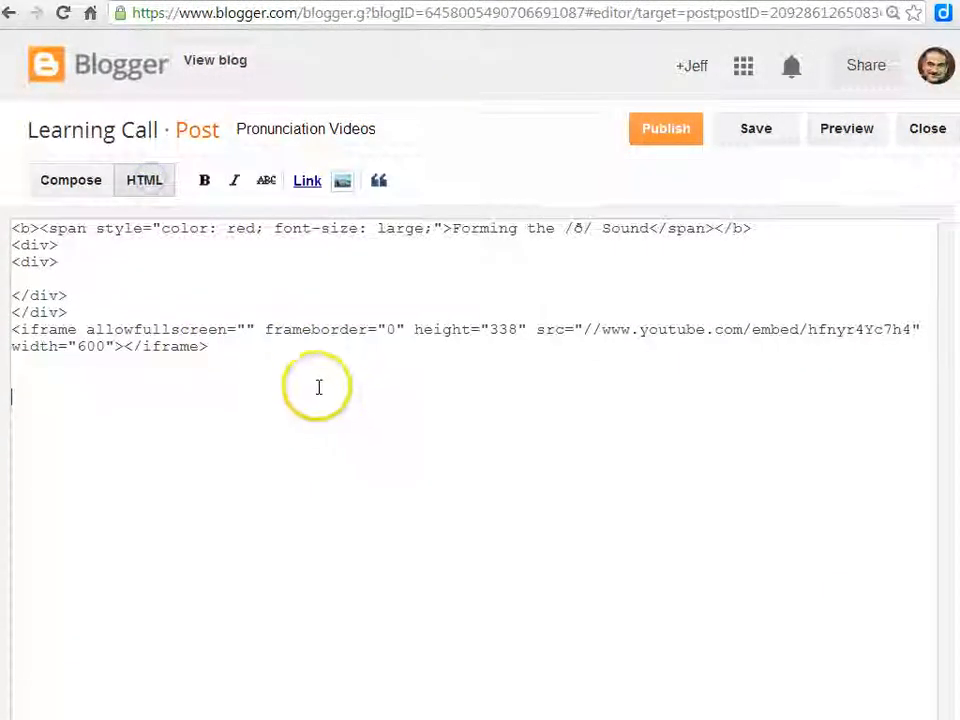
{"action": "right_click", "coordinate": [318, 387]}
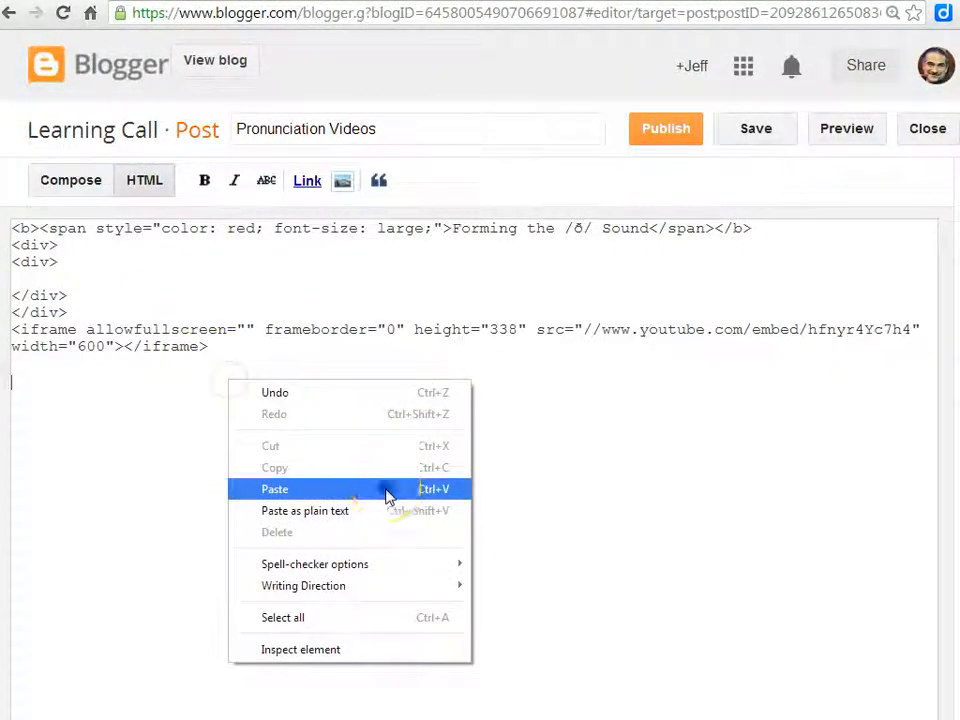
{"action": "left_click", "coordinate": [274, 489]}
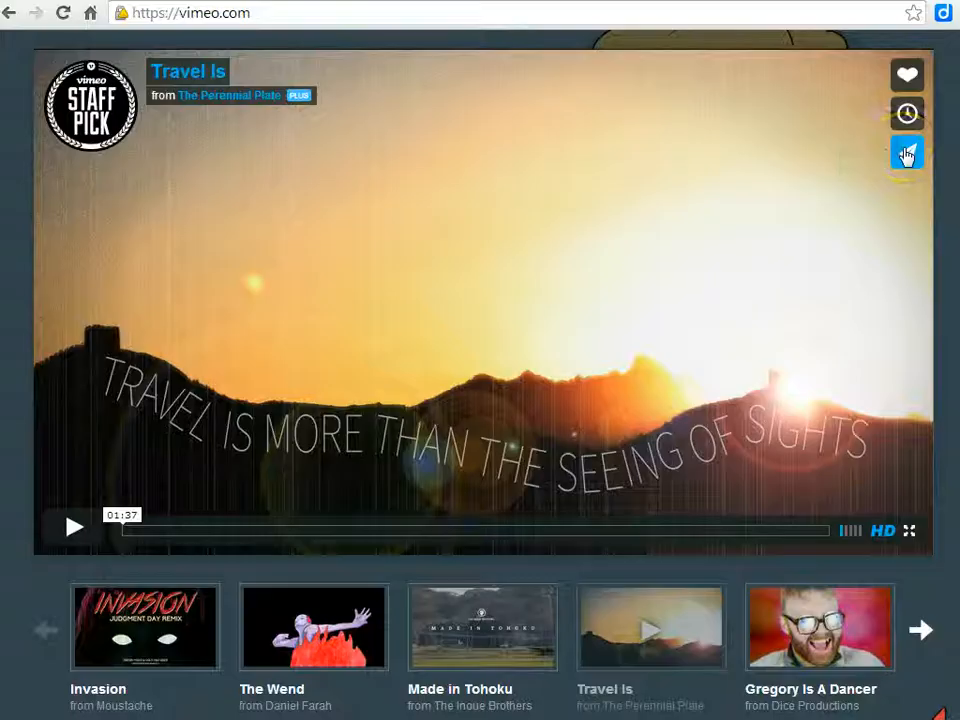
Step: Show the embed options for the Vimeo 'Travel Is' video from its share menu
{"action": "left_click", "coordinate": [906, 152]}
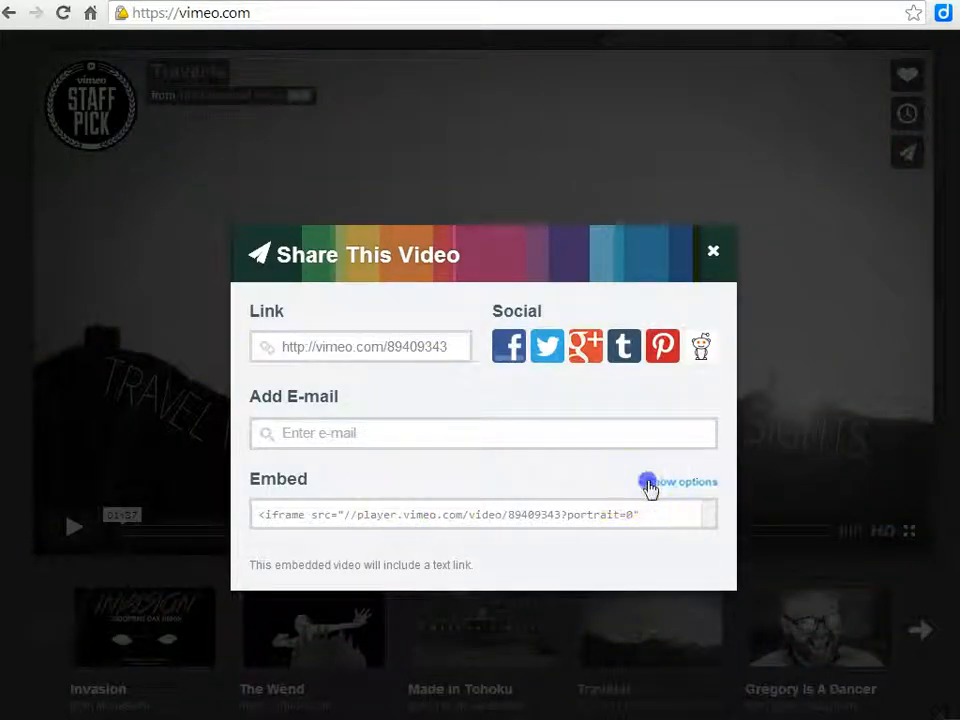
{"action": "left_click", "coordinate": [683, 481]}
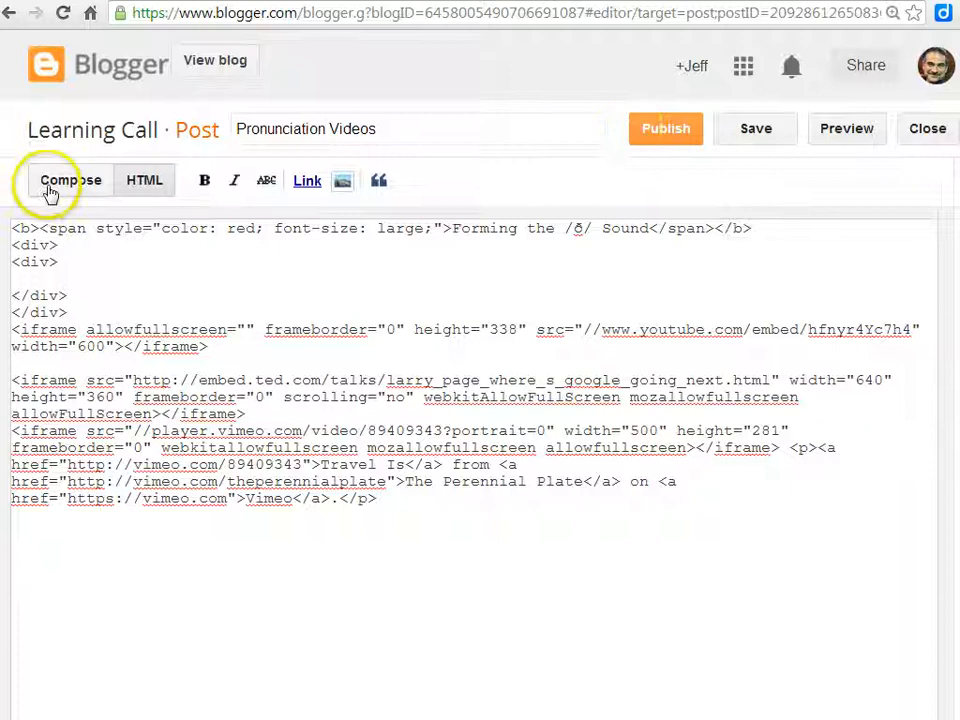
Step: Return the Pronunciation Videos post to Compose view after pasting the Vimeo embed
{"action": "left_click", "coordinate": [70, 180]}
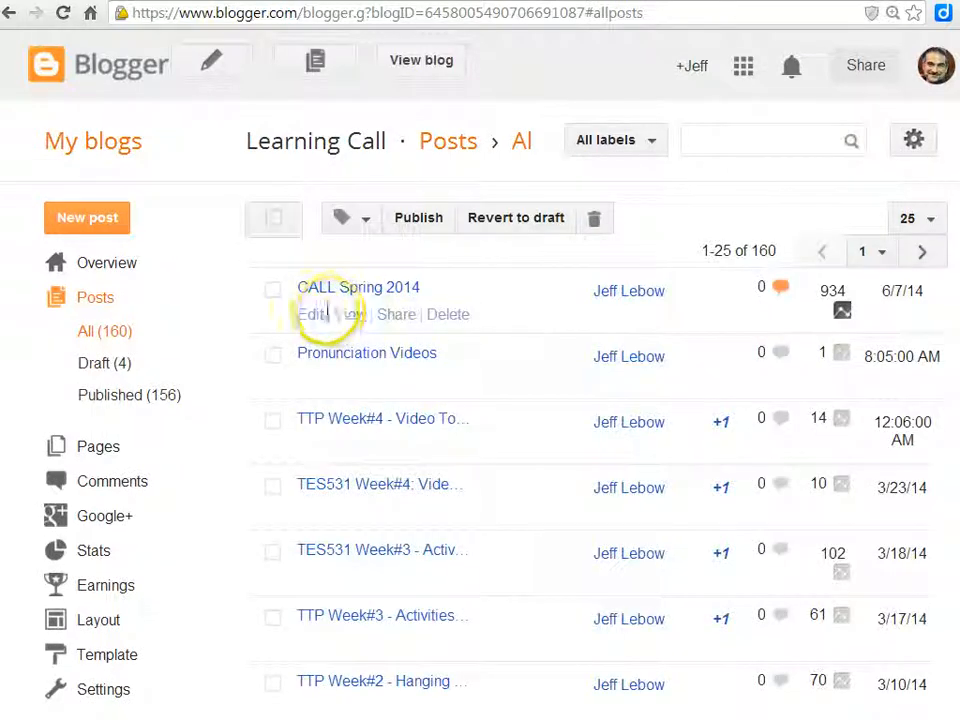
Step: View the live Pronunciation Videos post and scroll through its YouTube, TED and Vimeo videos
{"action": "left_click", "coordinate": [366, 352]}
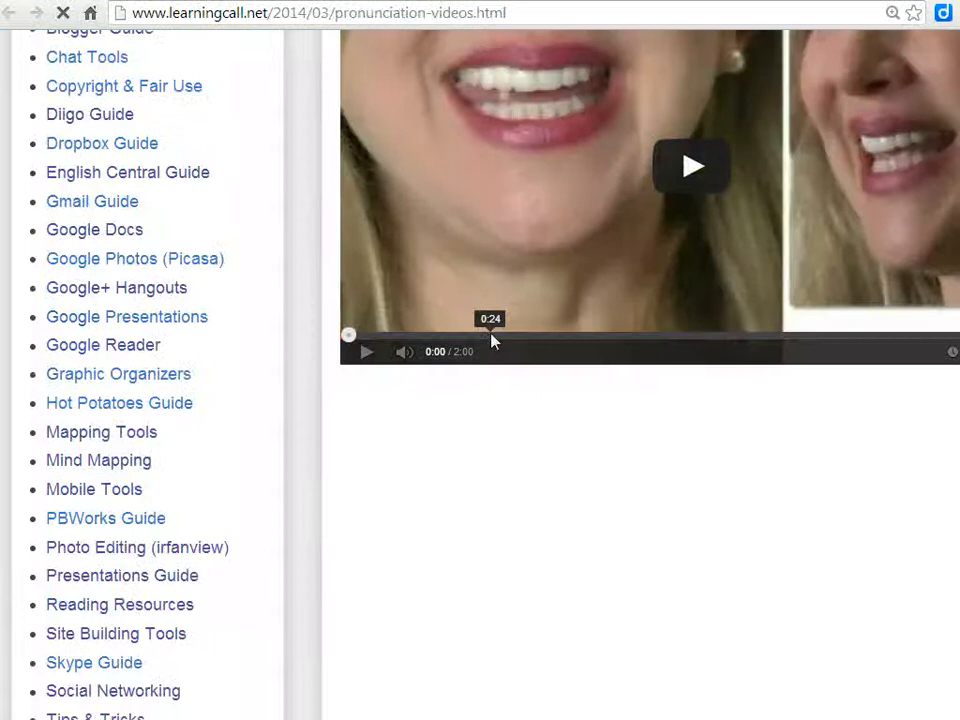
{"action": "scroll", "scroll_direction": "down", "scroll_amount": 3}
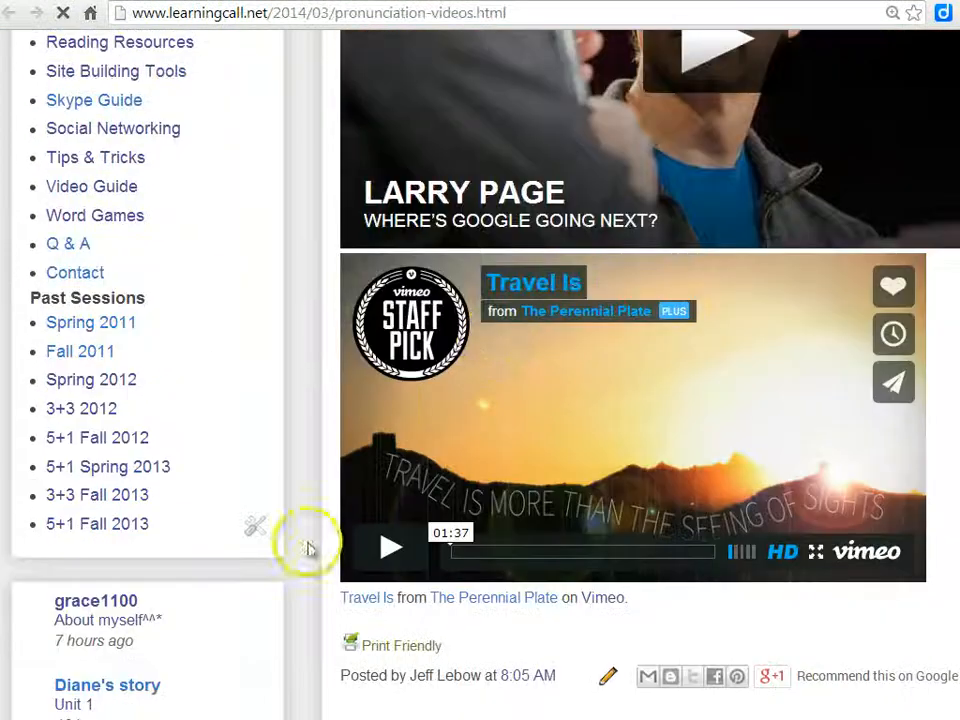